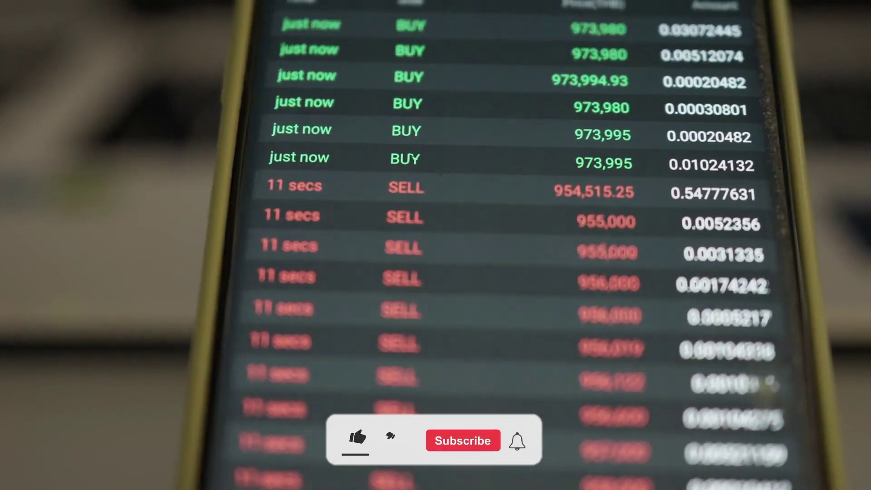
pyautogui.click(357, 443)
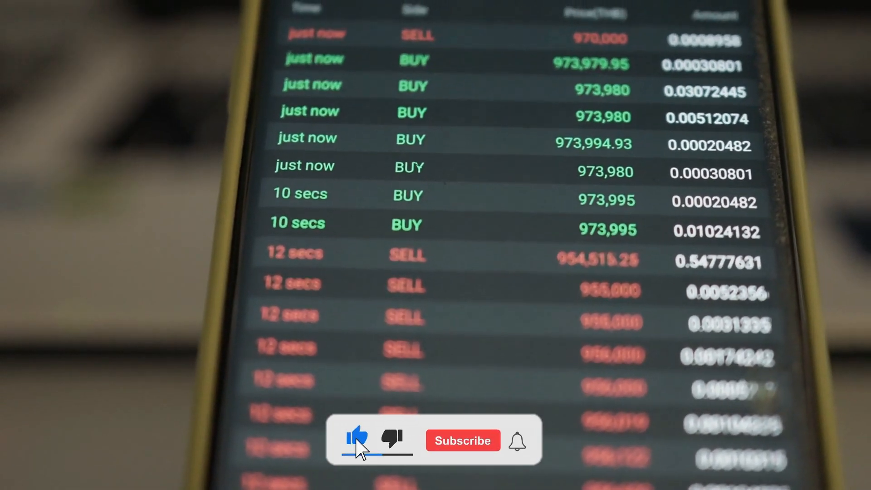
pyautogui.click(462, 441)
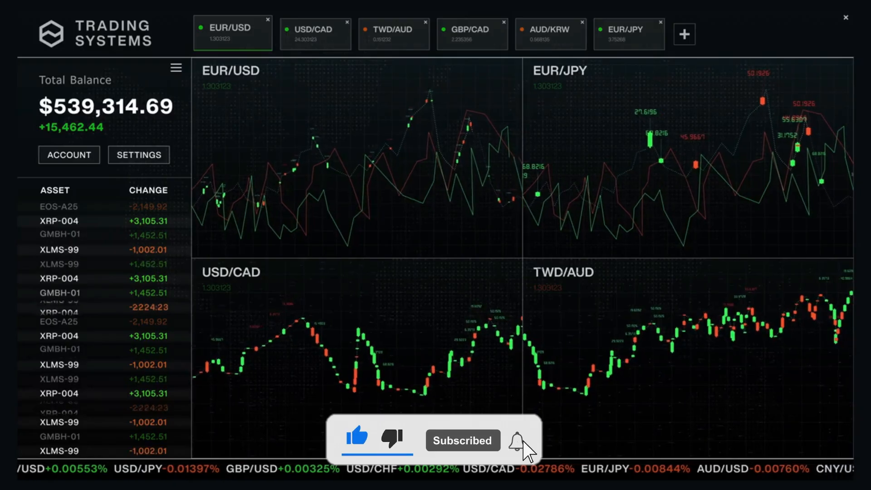